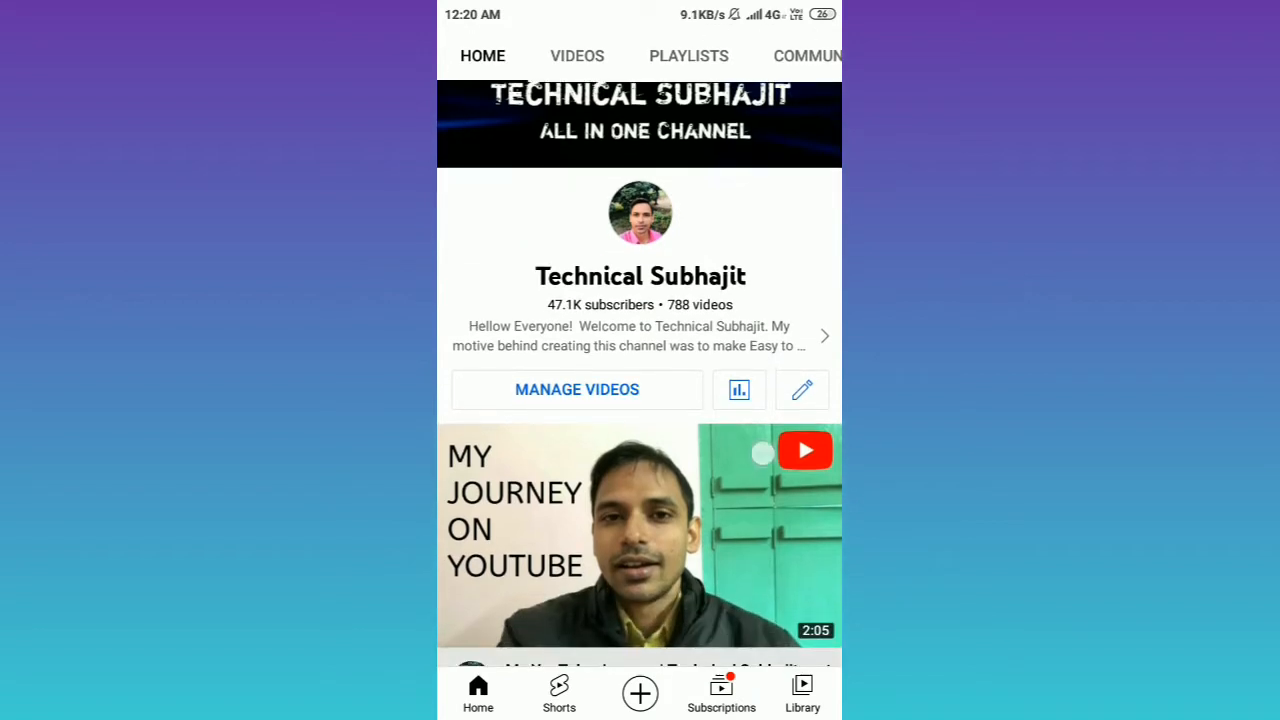
# - Launch Chrome from the home screen and start entering studio.youtube.com in the address bar
pyautogui.scroll(-3)
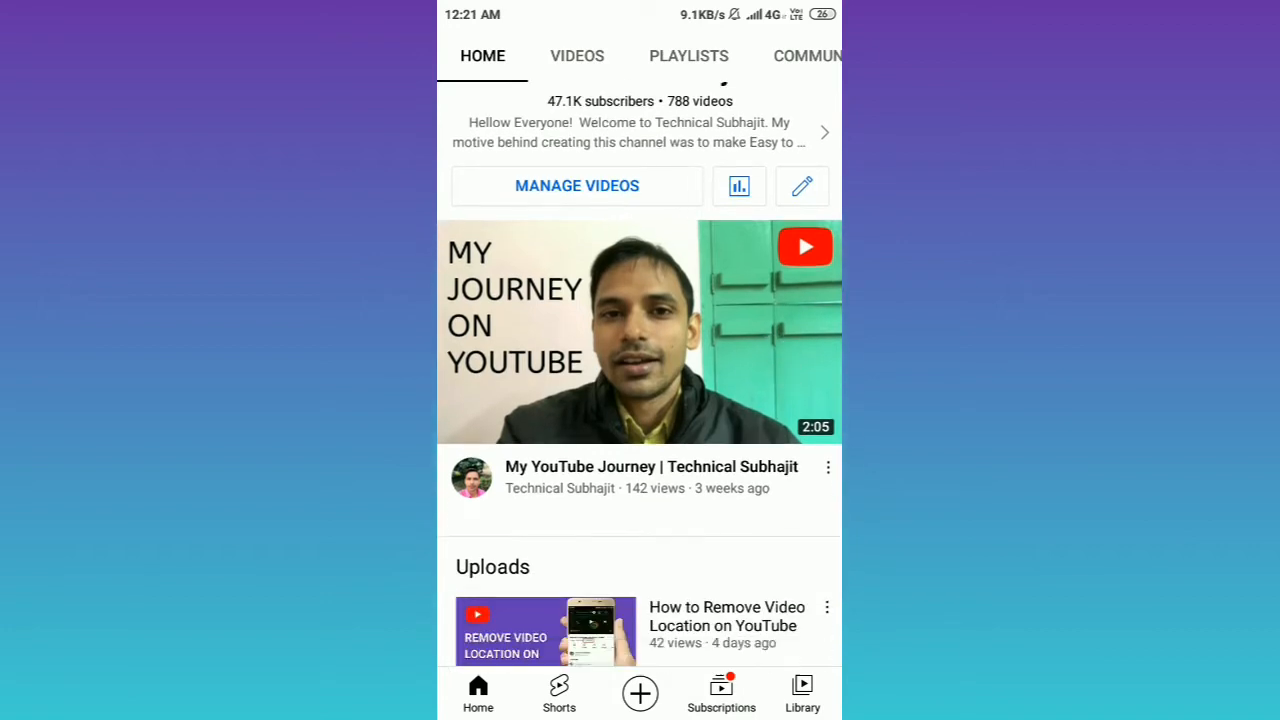
pyautogui.scroll(-3)
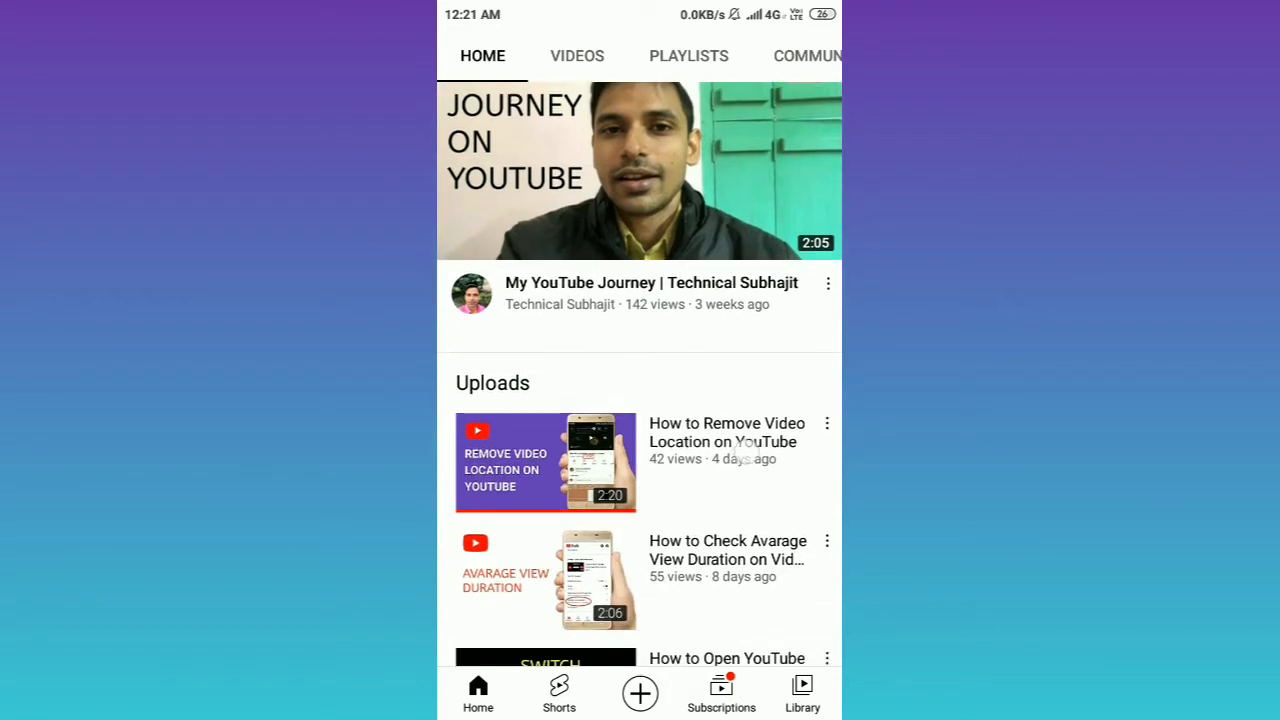
pyautogui.scroll(-3)
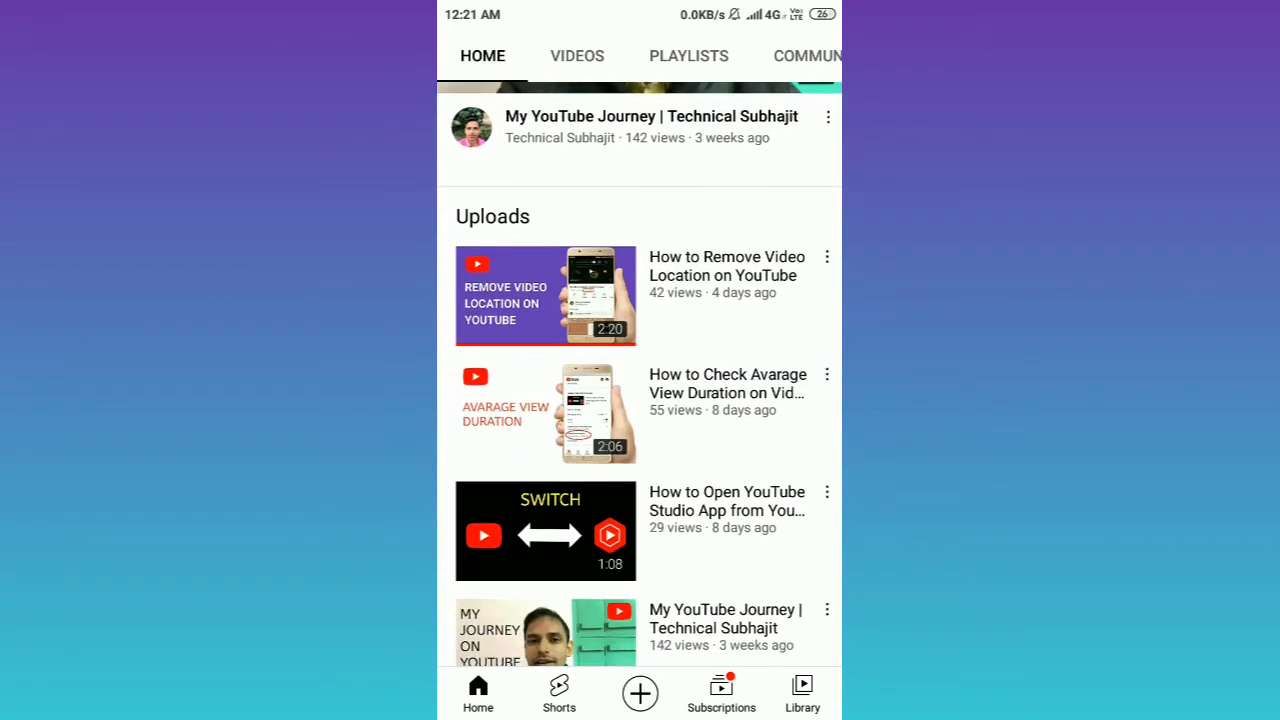
pyautogui.scroll(-3)
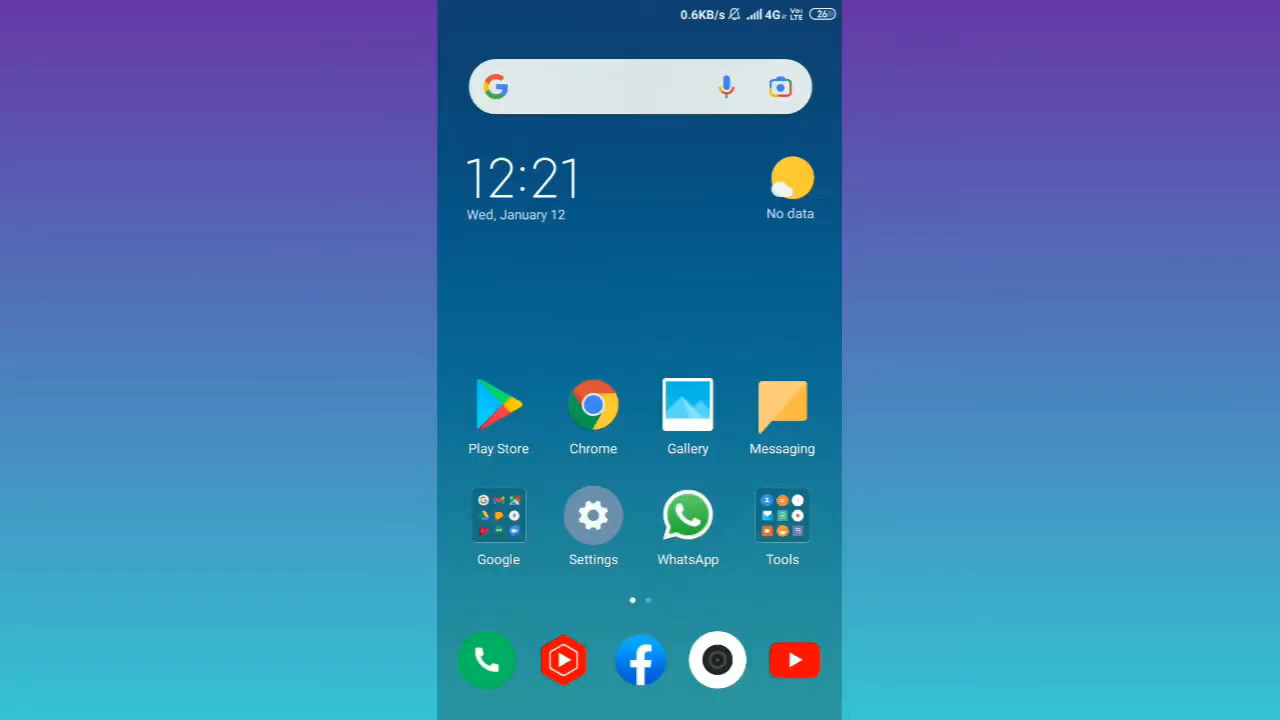
pyautogui.click(592, 406)
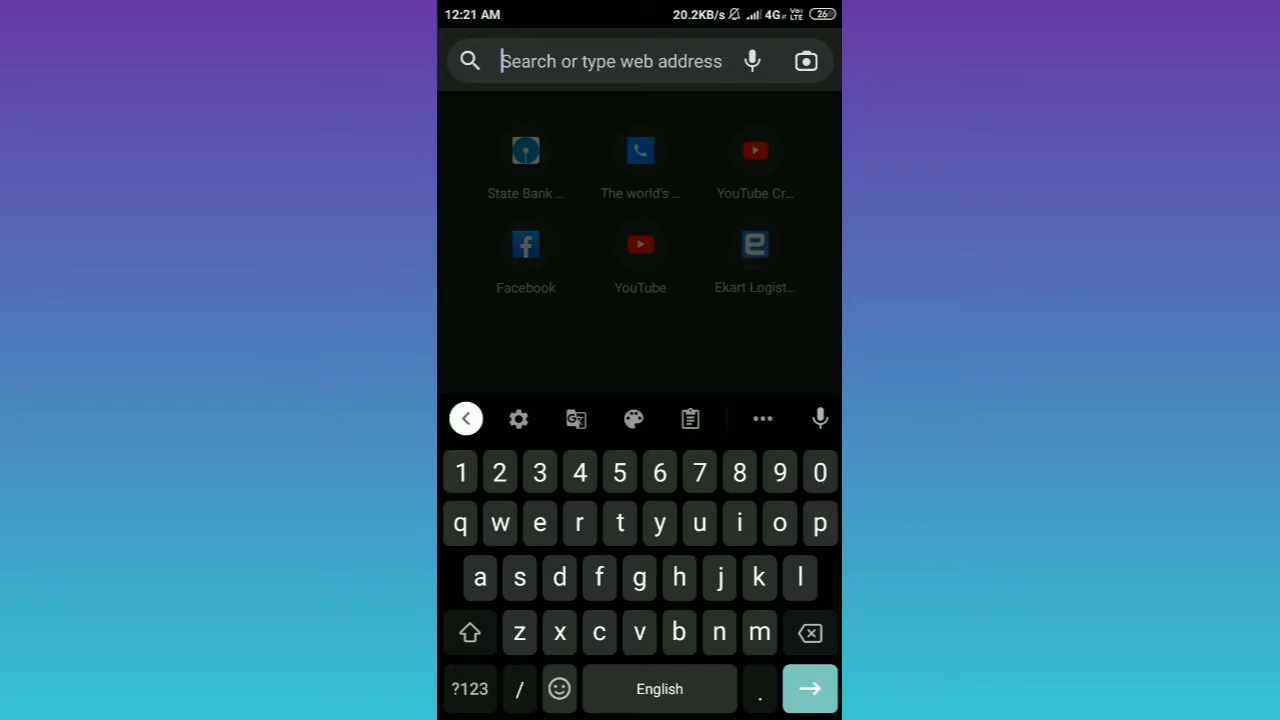
pyautogui.write('st')
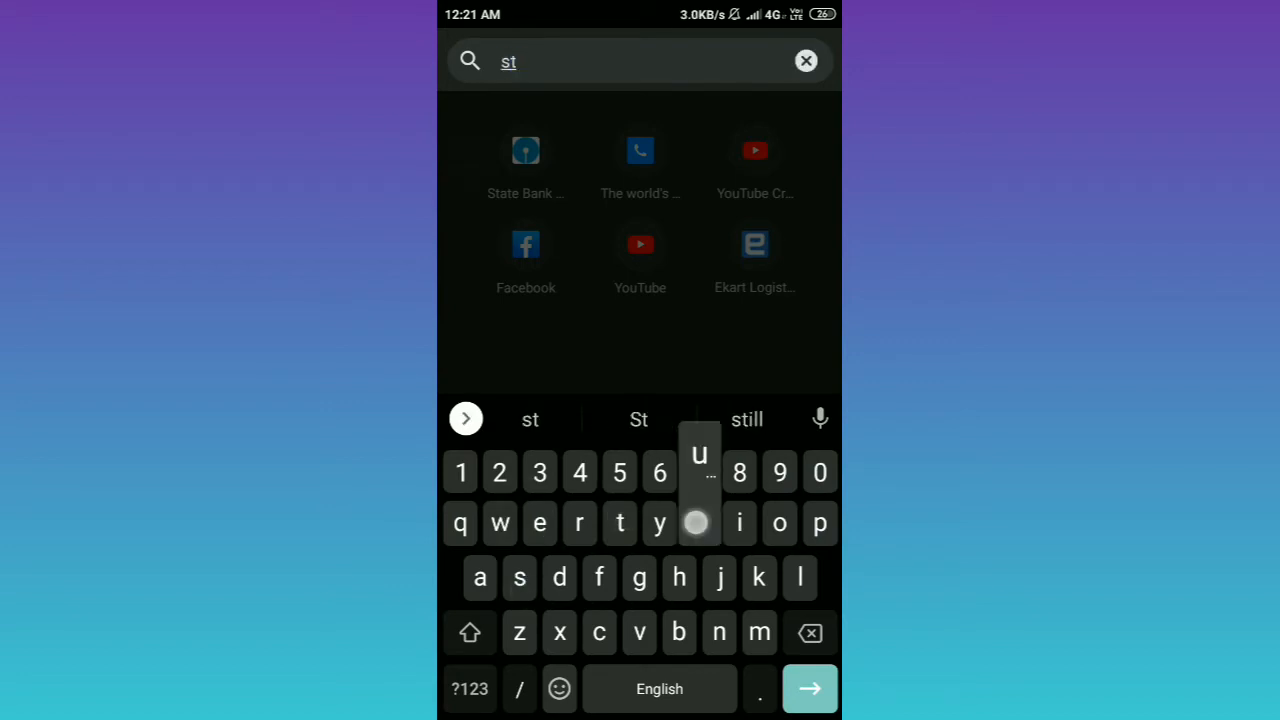
pyautogui.write('udio.youtube.com/cha')
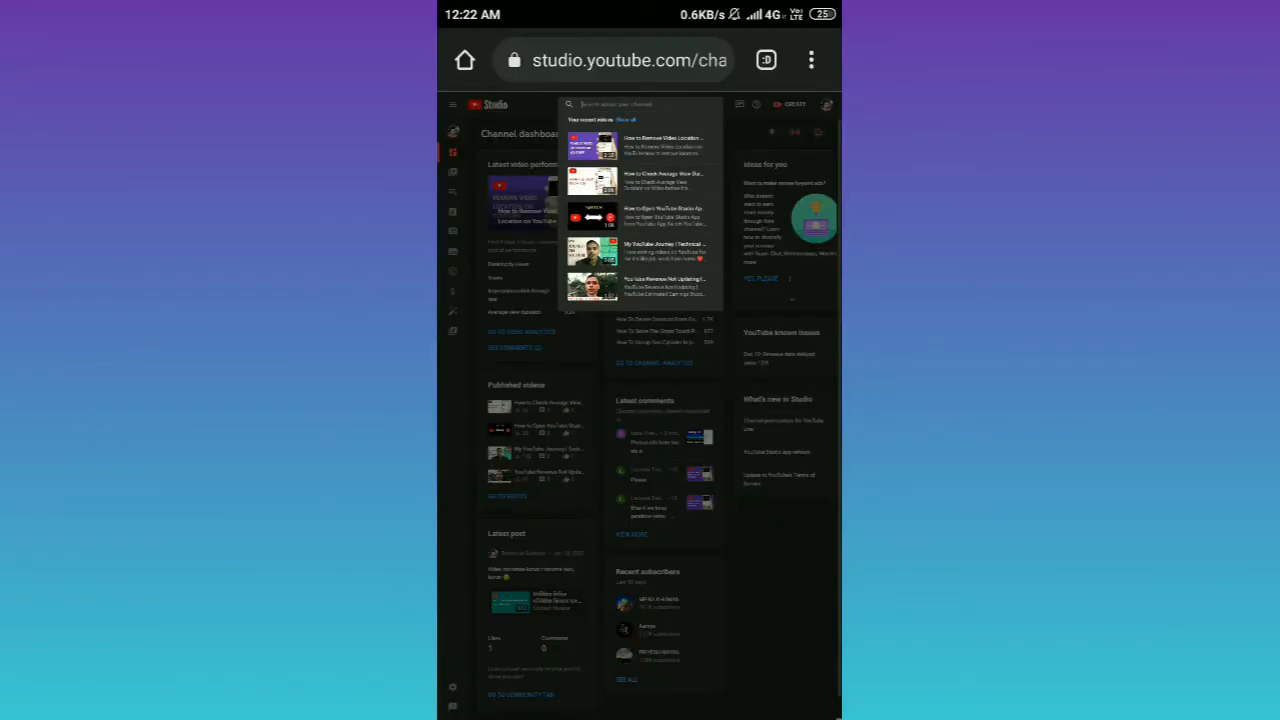
# - Search the channel's videos for "Google key" and open the Google keyboard video's editor
pyautogui.click(640, 120)
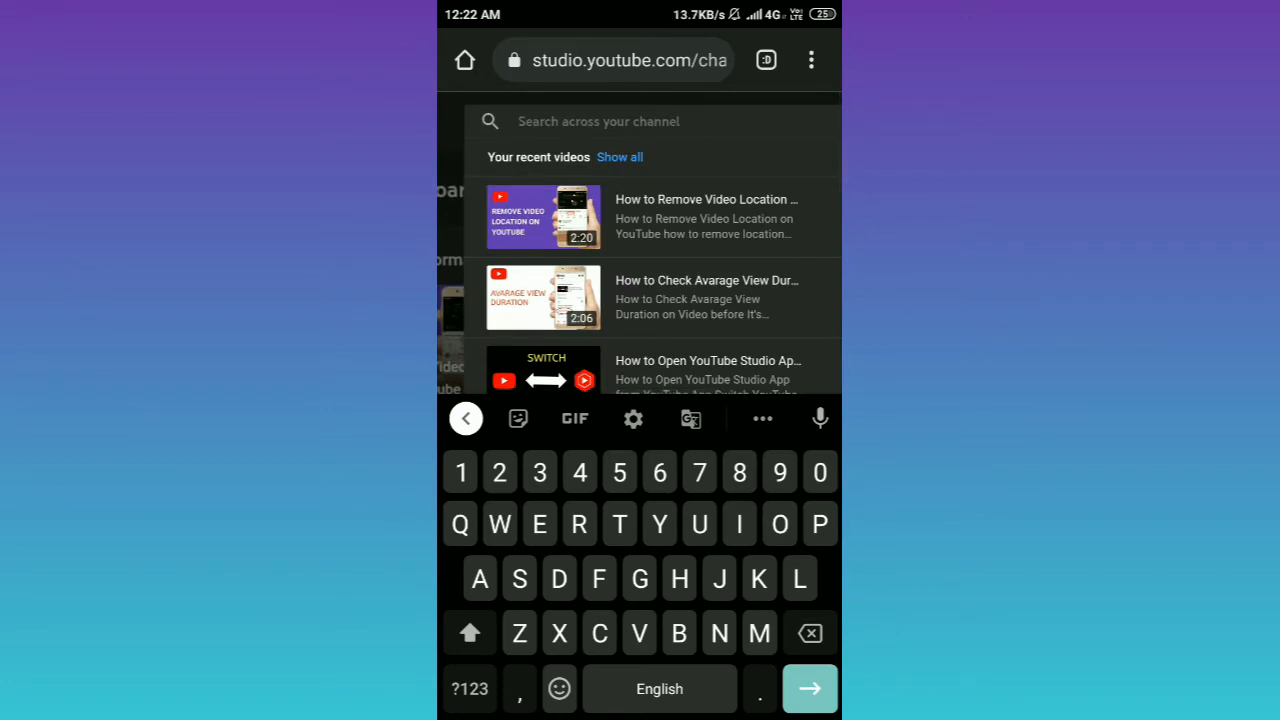
pyautogui.write('Google key')
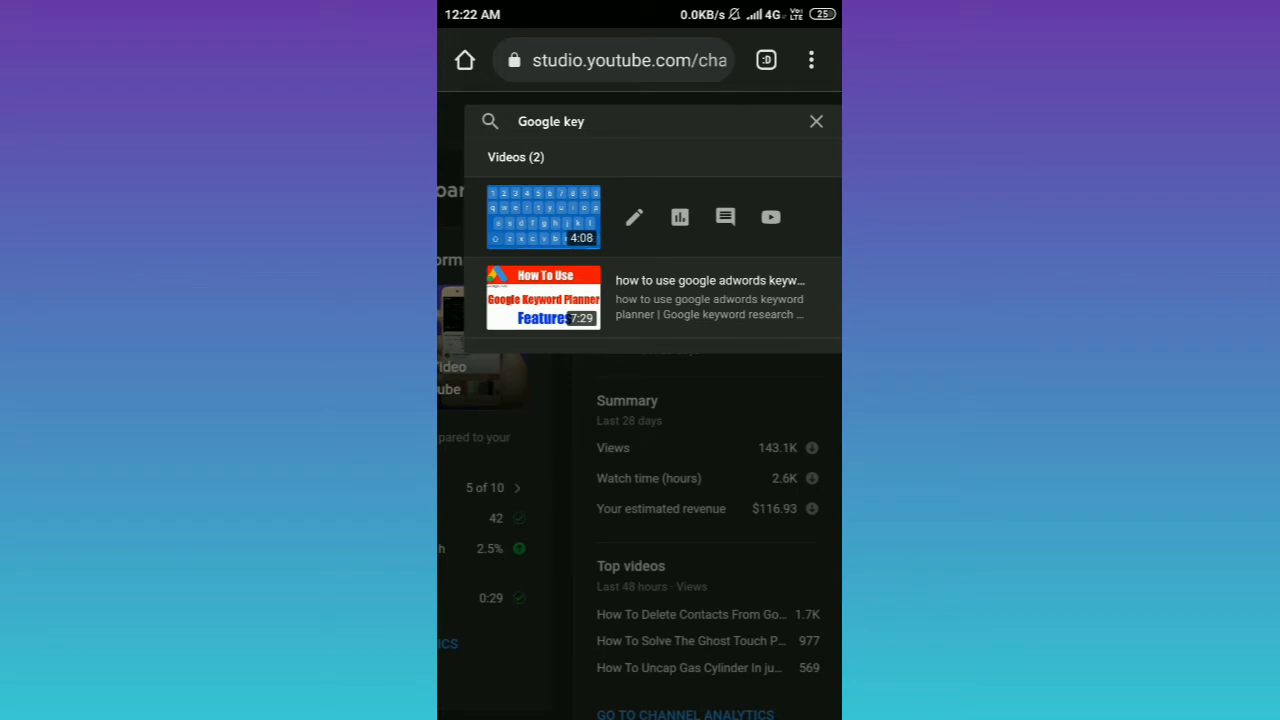
pyautogui.click(816, 122)
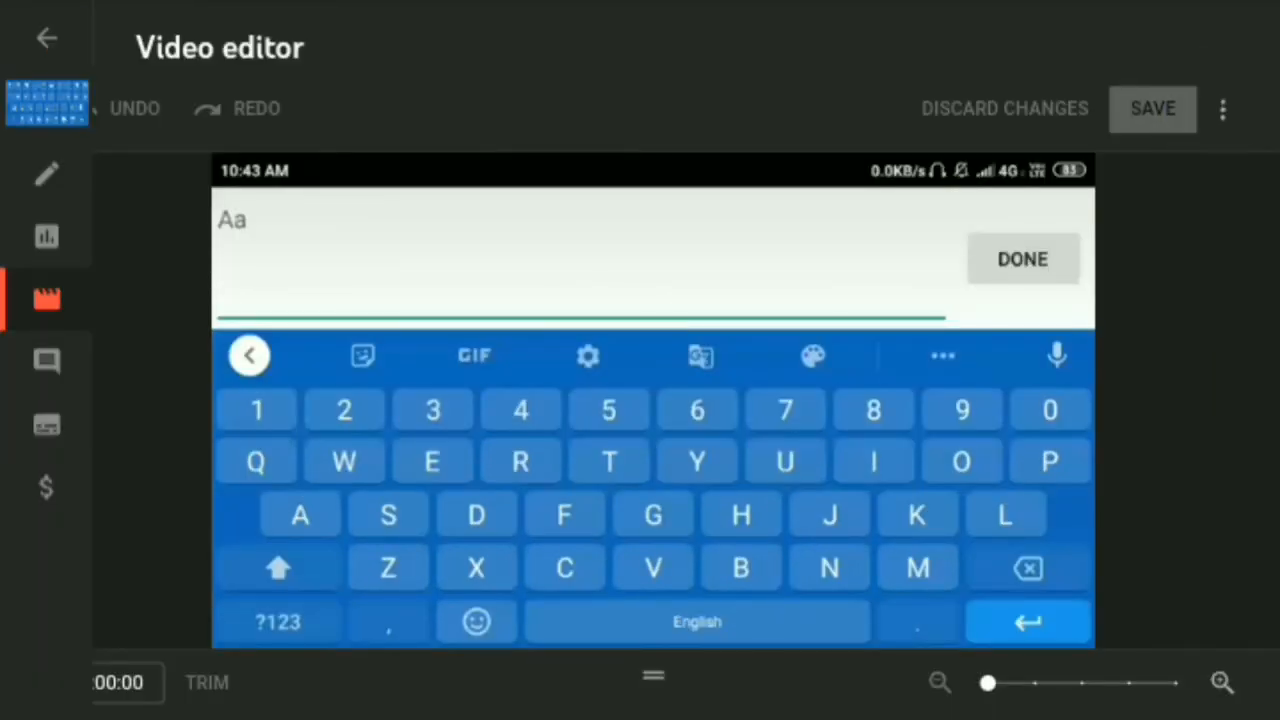
# - Use the editor's options menu to Revert to original and confirm, removing the added music
pyautogui.click(1224, 108)
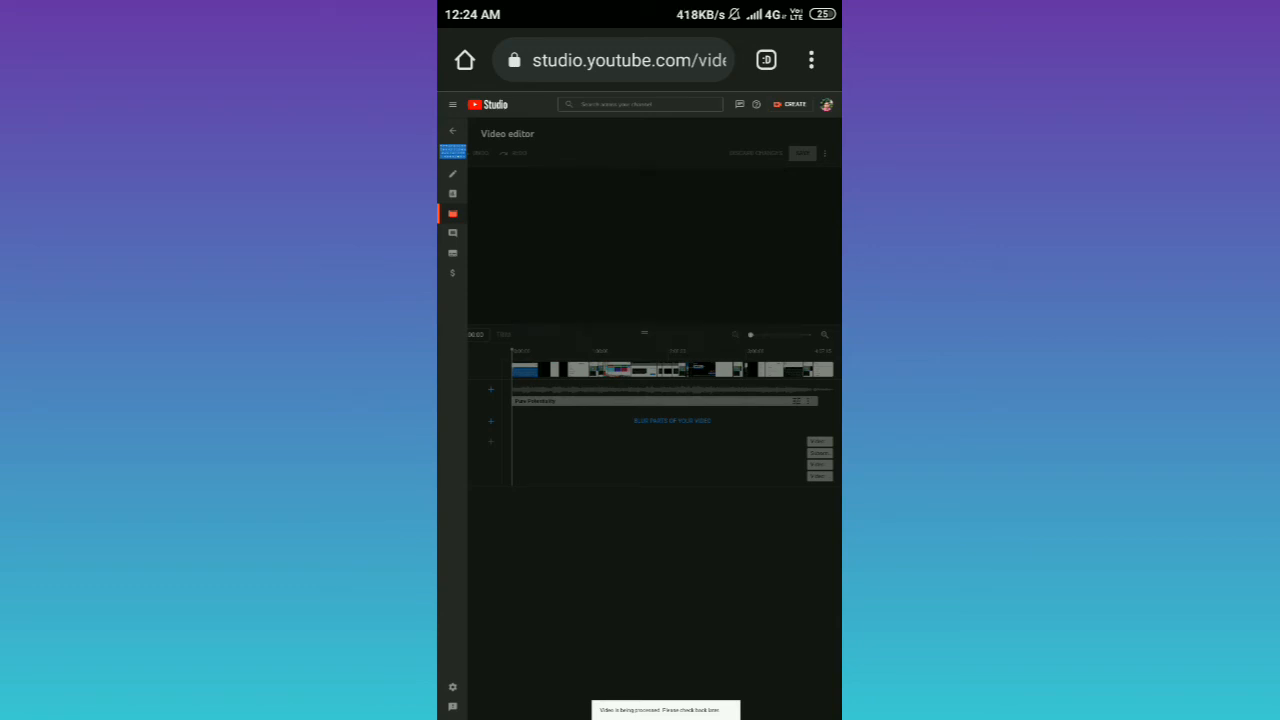
pyautogui.click(640, 400)
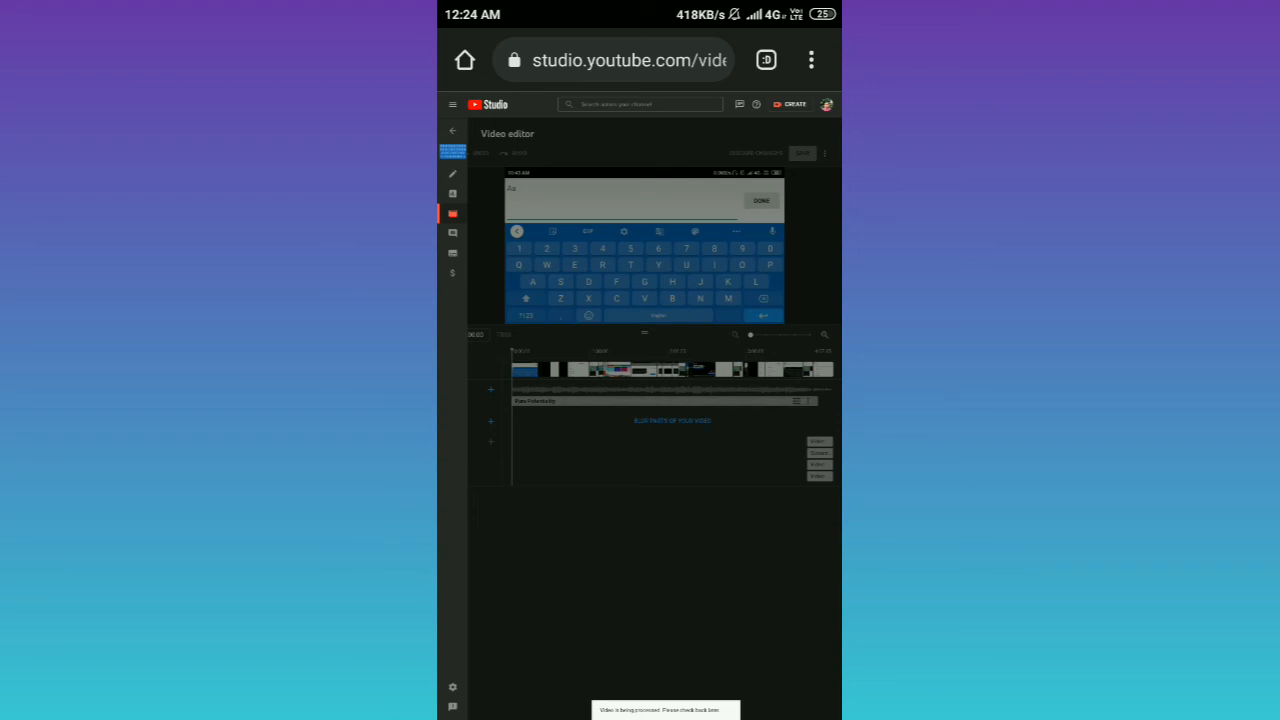